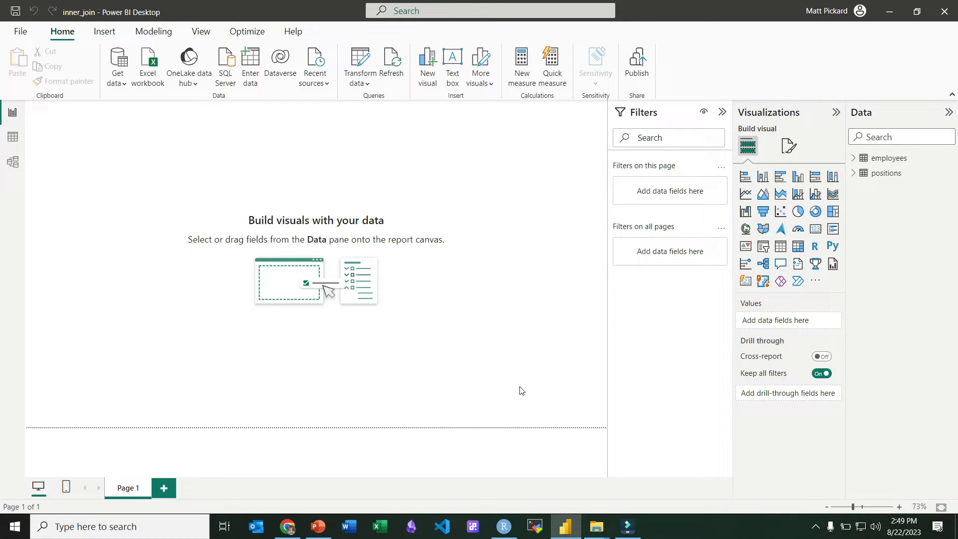
pyautogui.moveTo(431, 368)
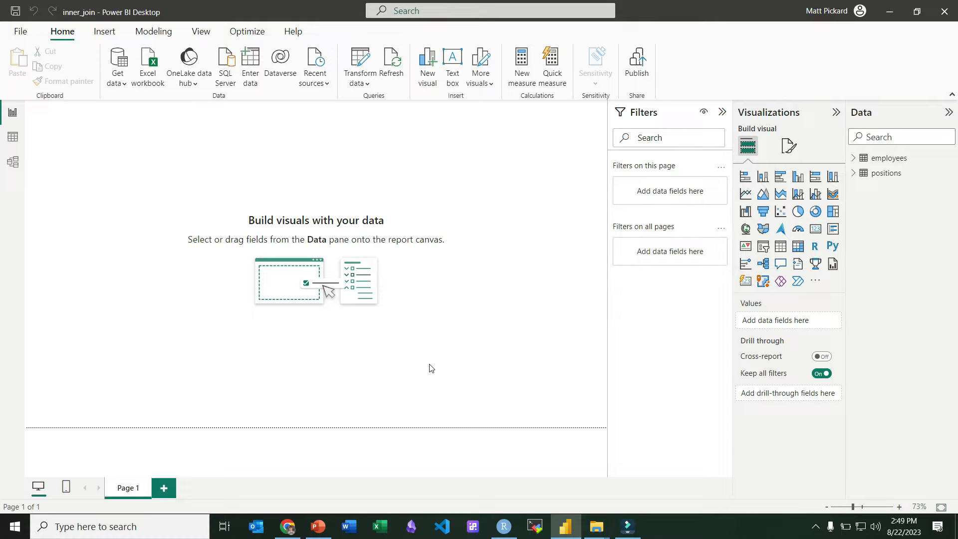
pyautogui.moveTo(405, 351)
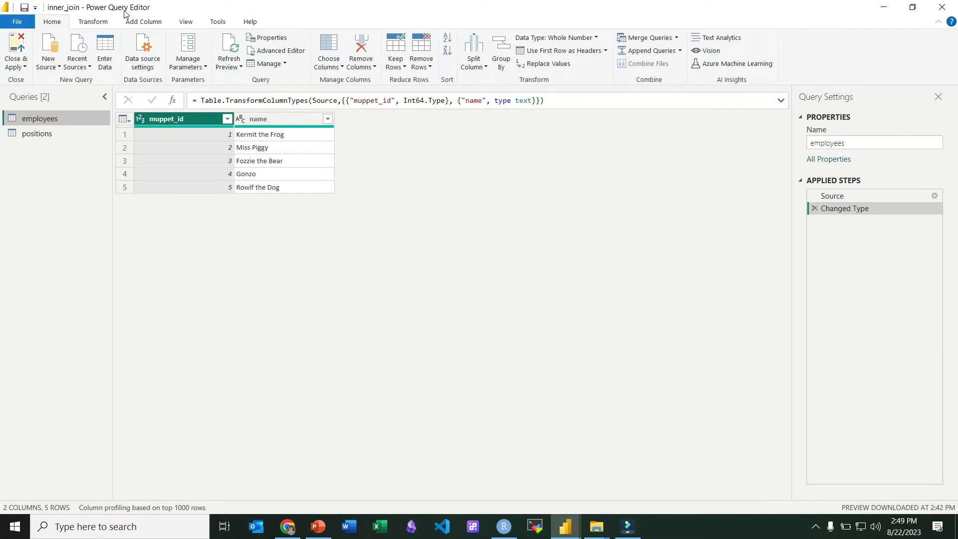
pyautogui.click(36, 134)
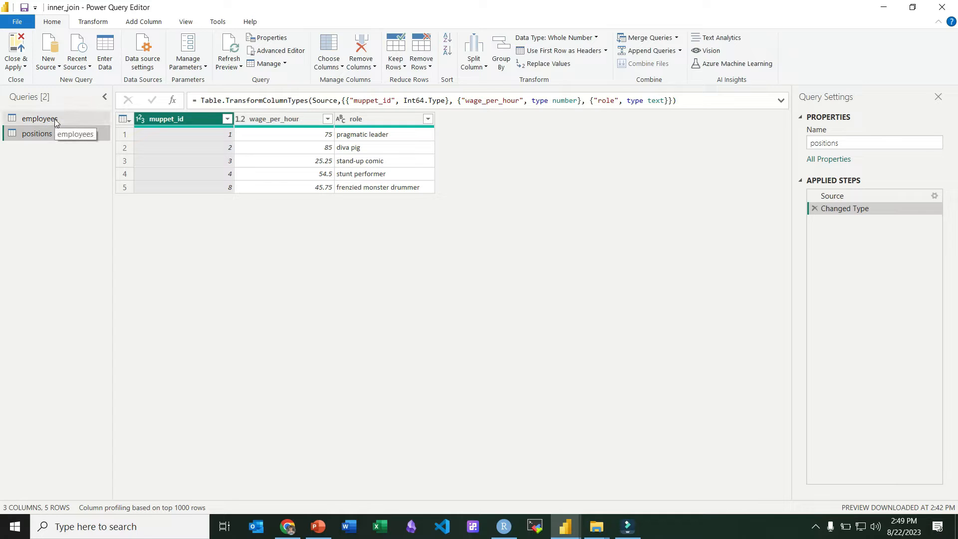
pyautogui.click(39, 118)
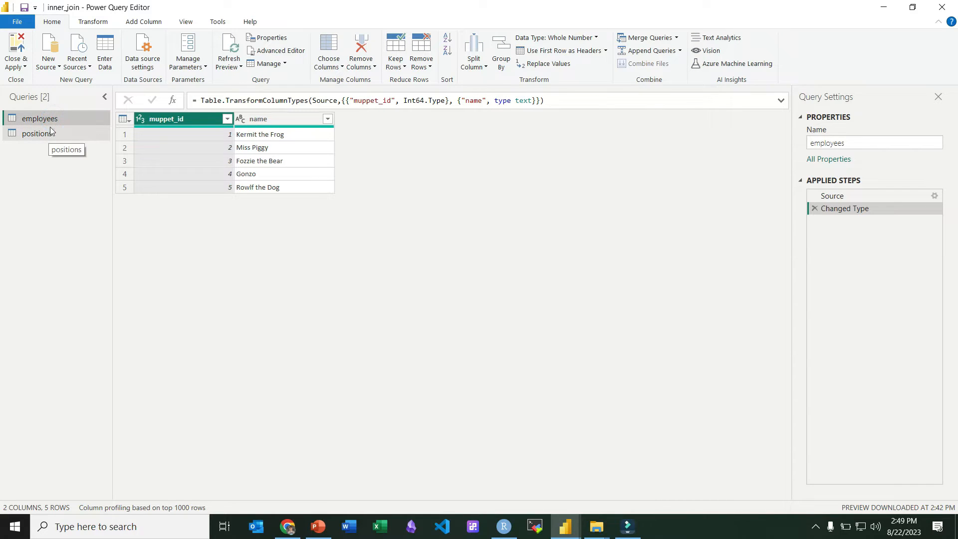
pyautogui.moveTo(56, 129)
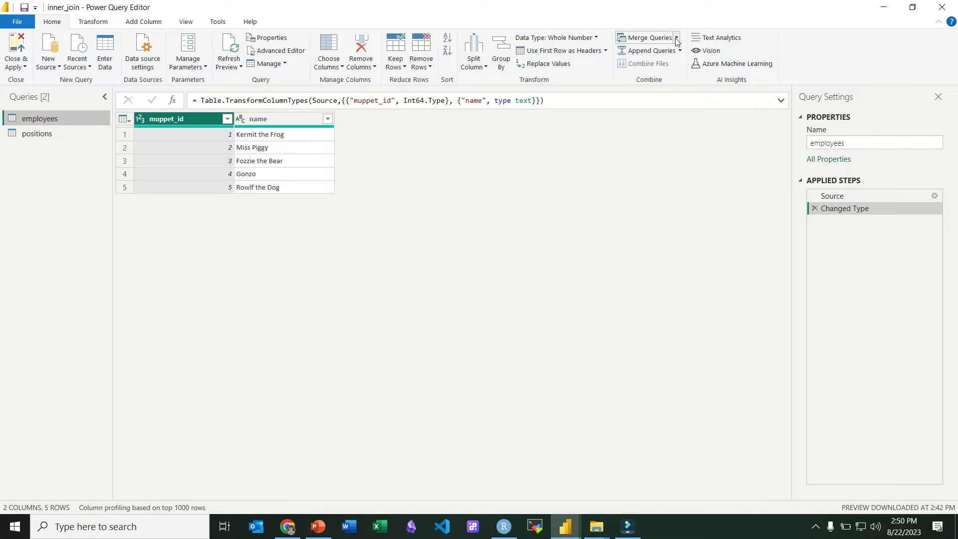
pyautogui.moveTo(645, 38)
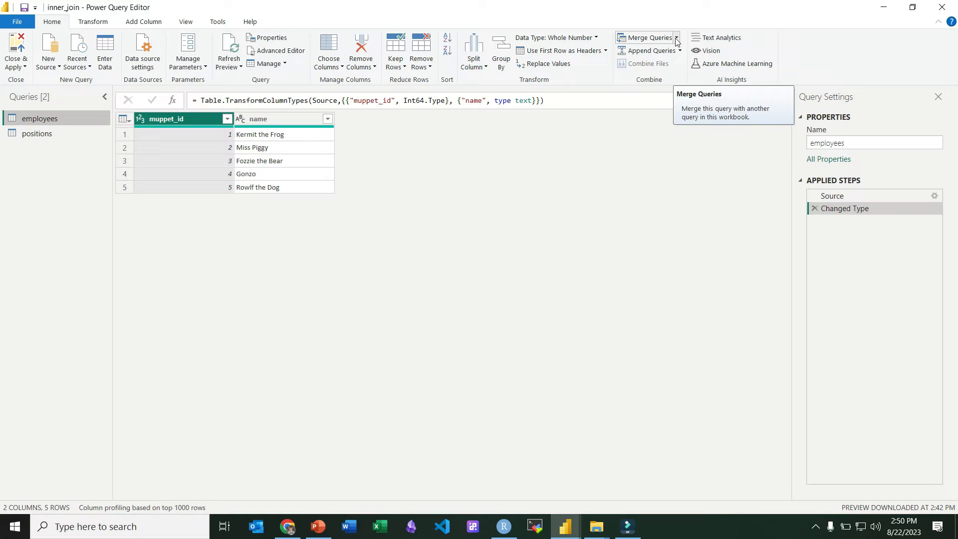
# - Start a Merge Queries as New from the employees query
pyautogui.click(676, 37)
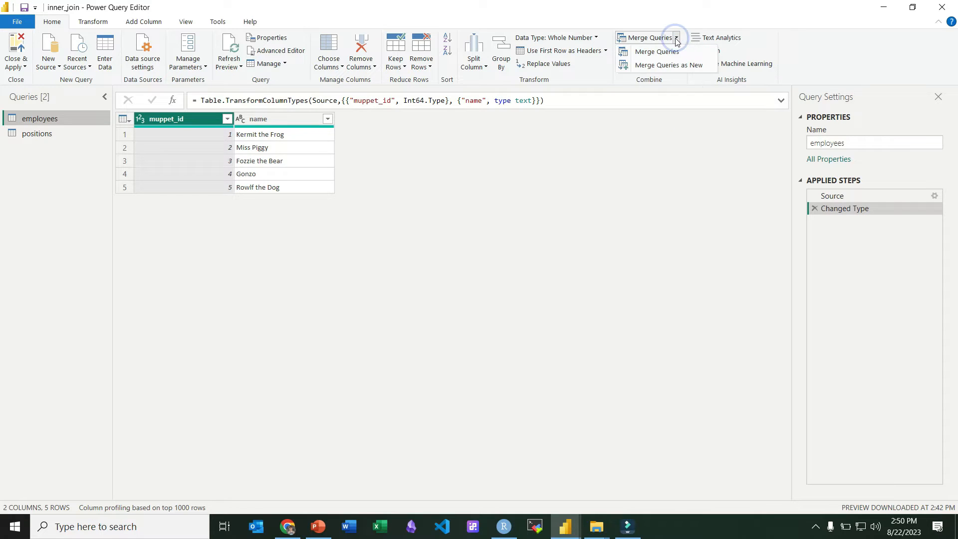
pyautogui.moveTo(668, 65)
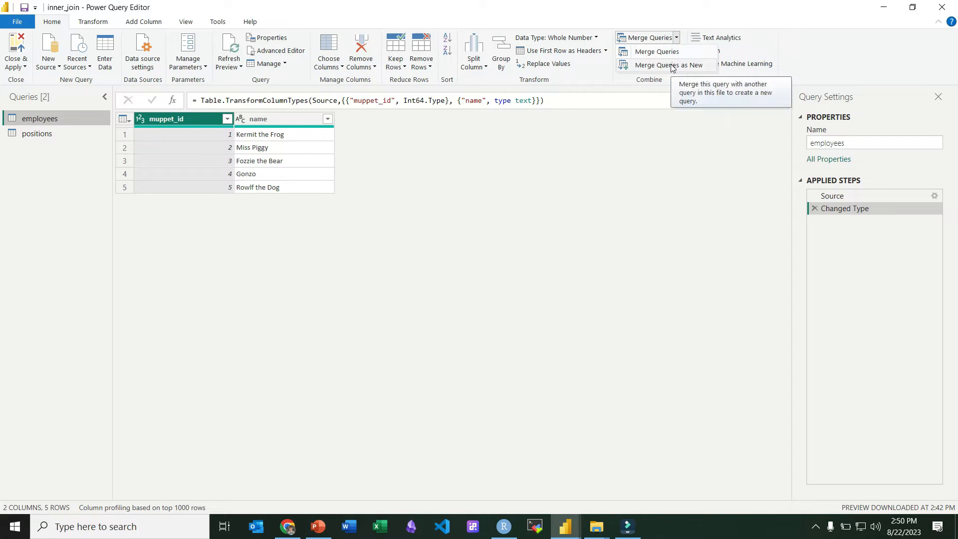
pyautogui.click(656, 51)
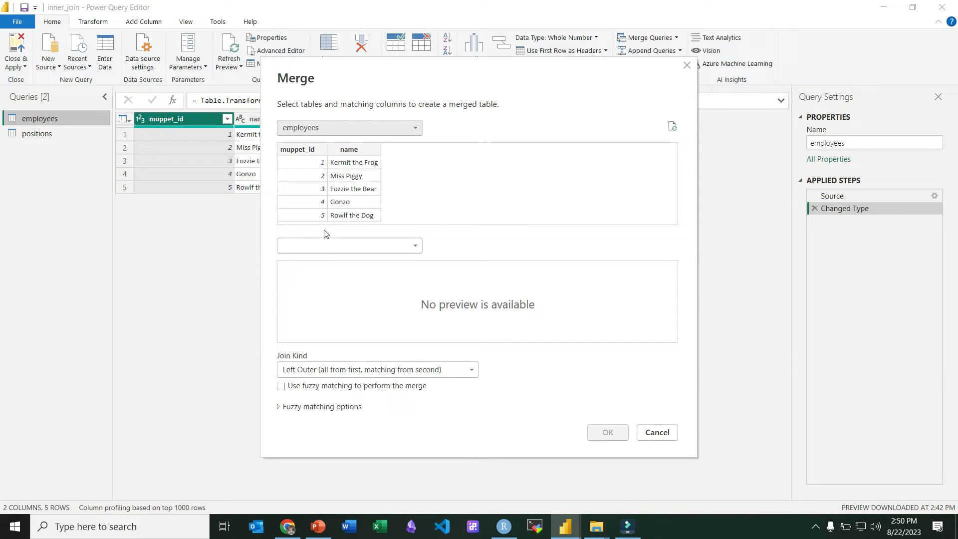
# - Merge employees with positions using an Inner join on muppet_id
pyautogui.click(348, 245)
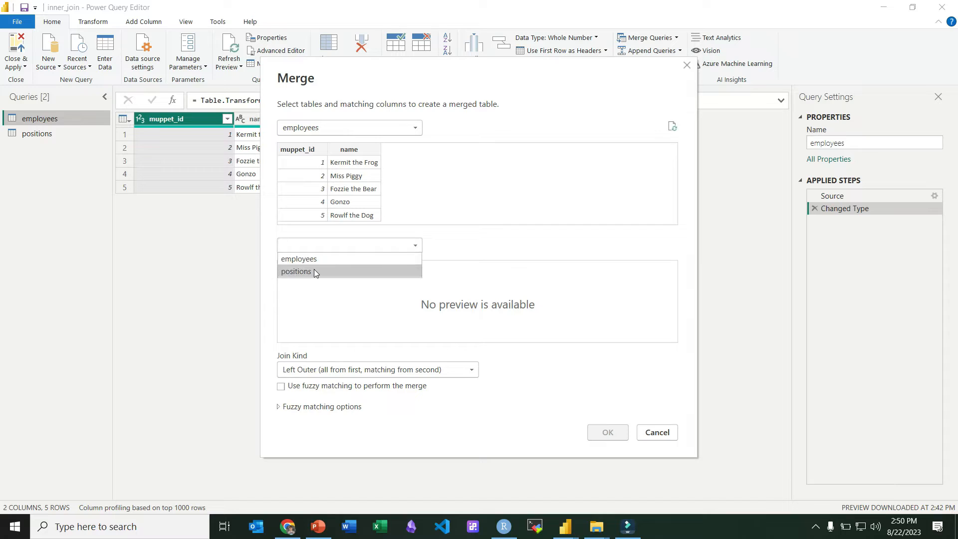
pyautogui.click(296, 272)
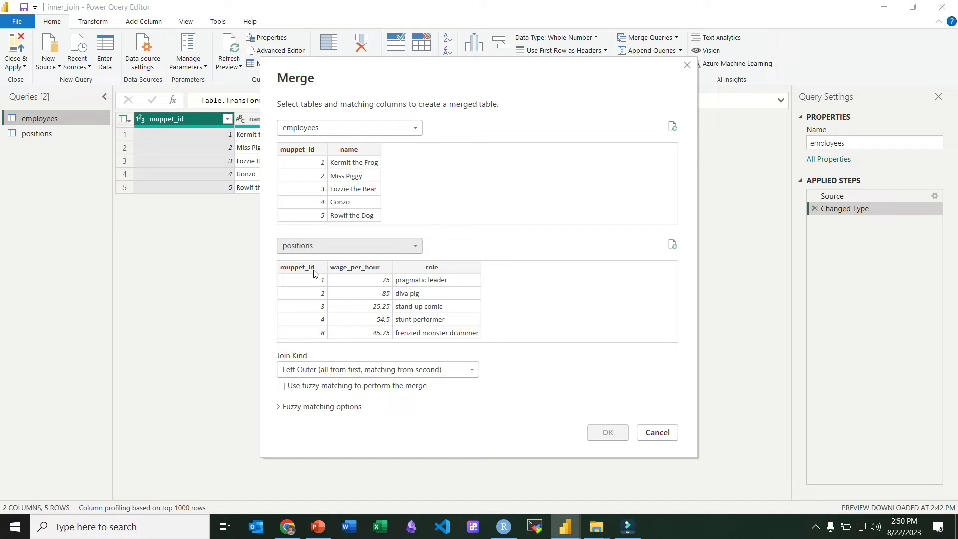
pyautogui.moveTo(329, 304)
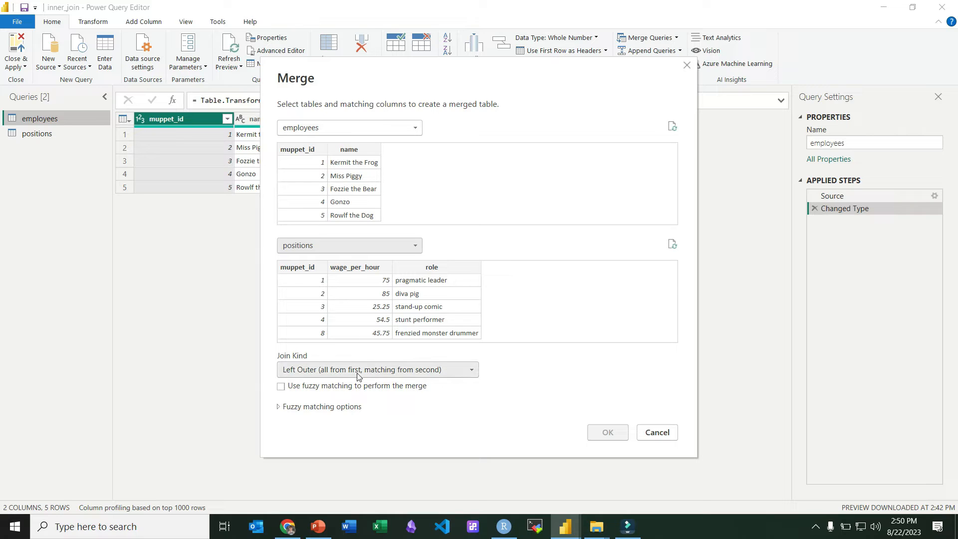
pyautogui.click(375, 369)
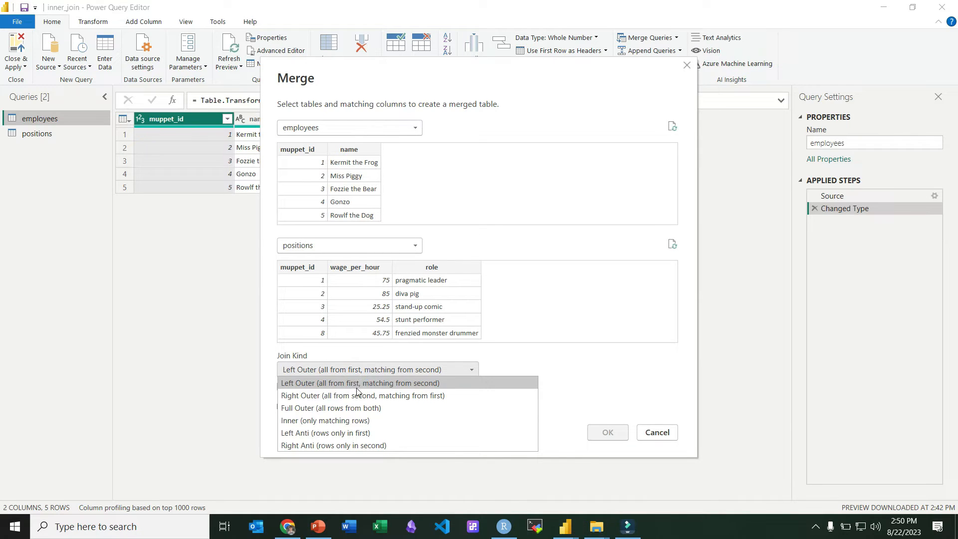
pyautogui.click(324, 420)
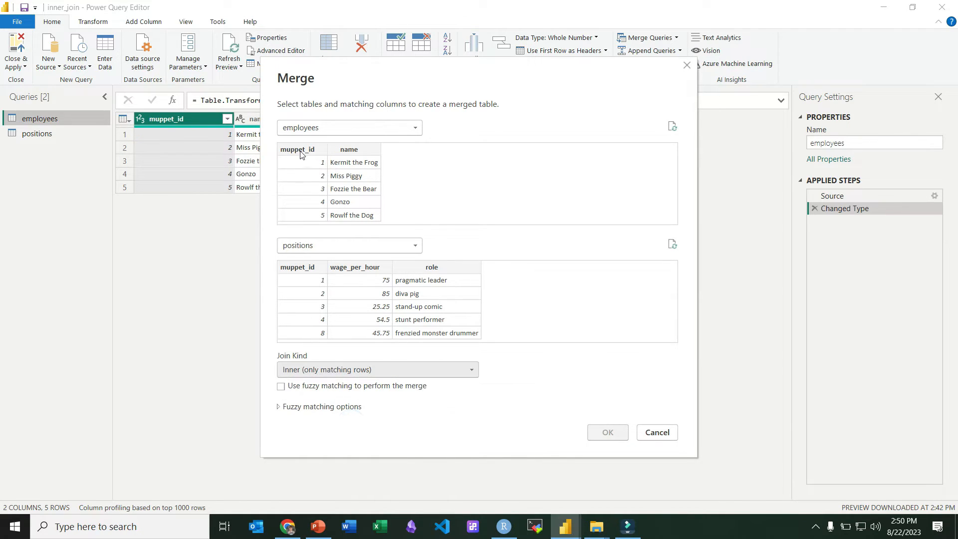
pyautogui.click(297, 266)
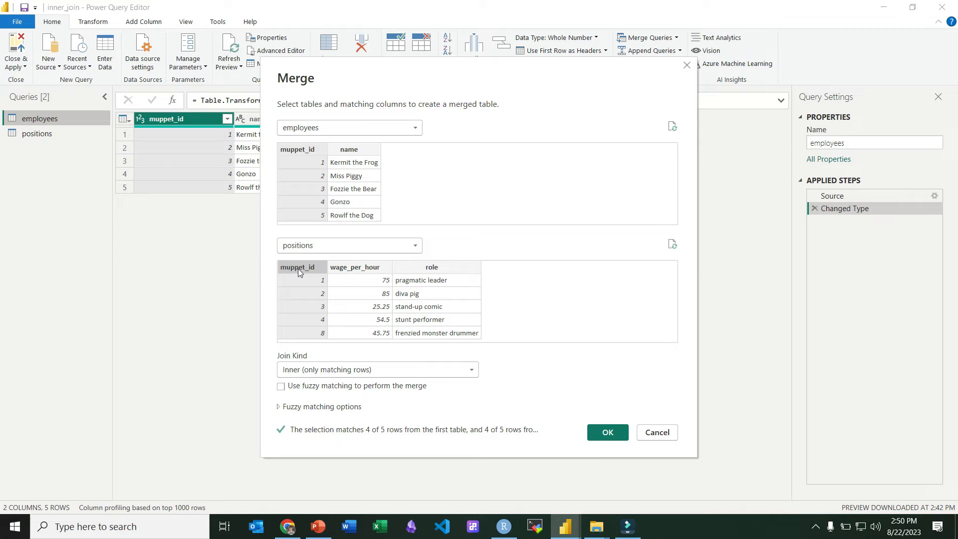
pyautogui.moveTo(366, 430)
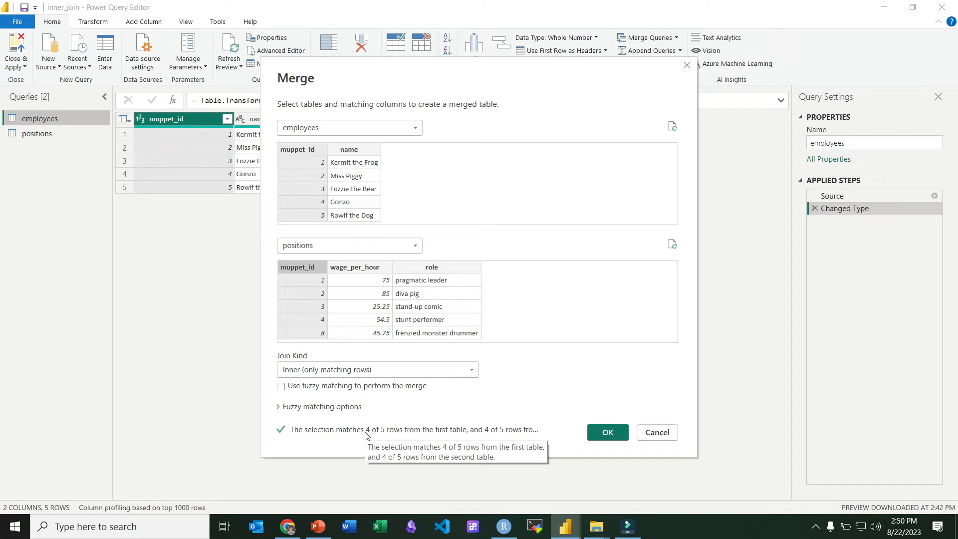
pyautogui.moveTo(501, 436)
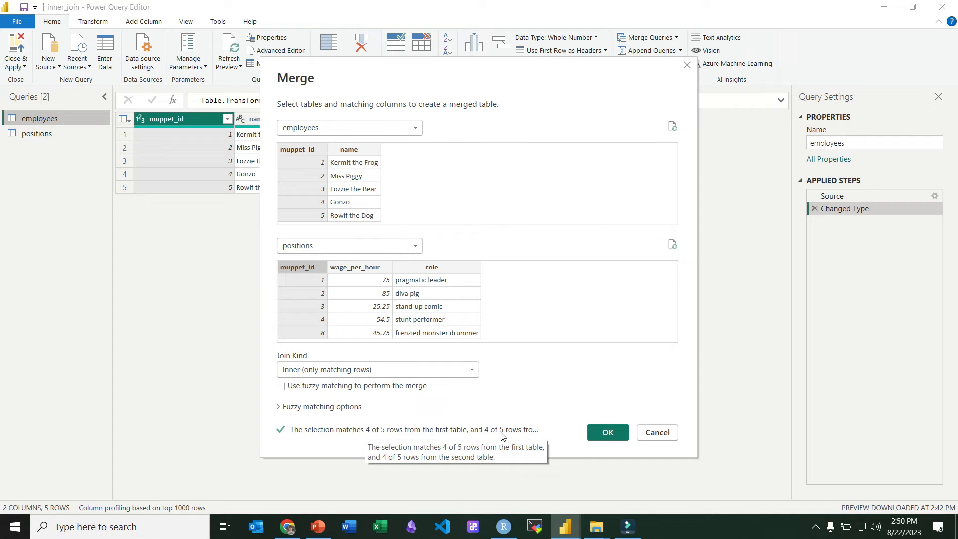
pyautogui.moveTo(511, 434)
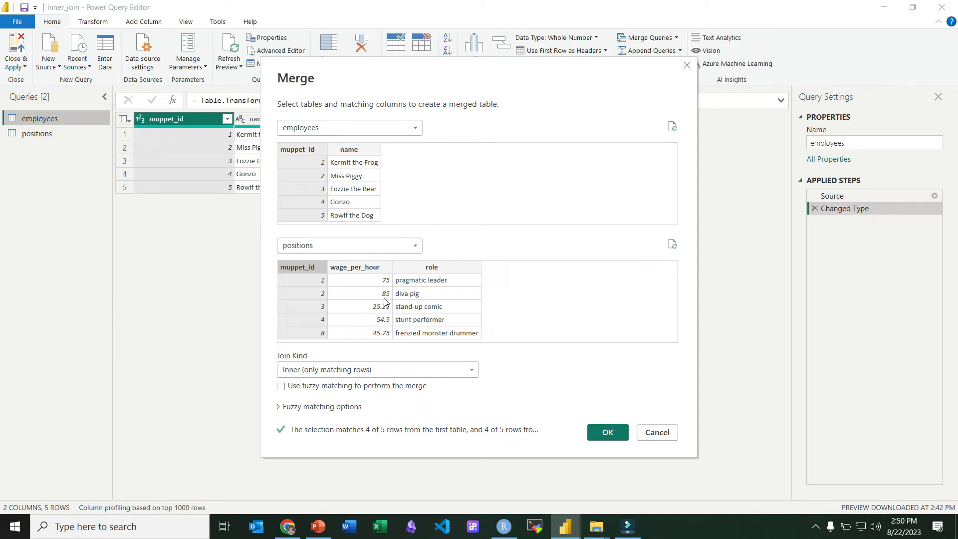
pyautogui.moveTo(318, 220)
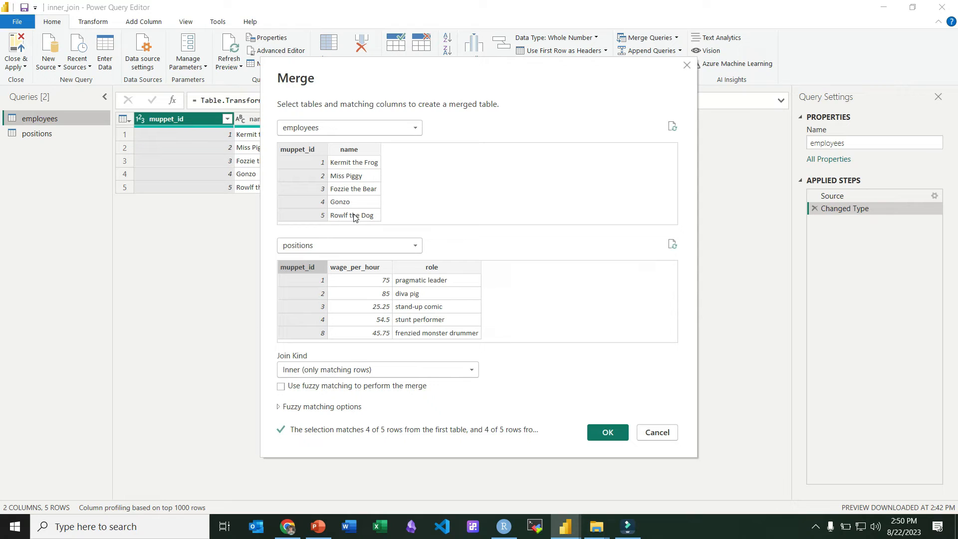
pyautogui.moveTo(323, 221)
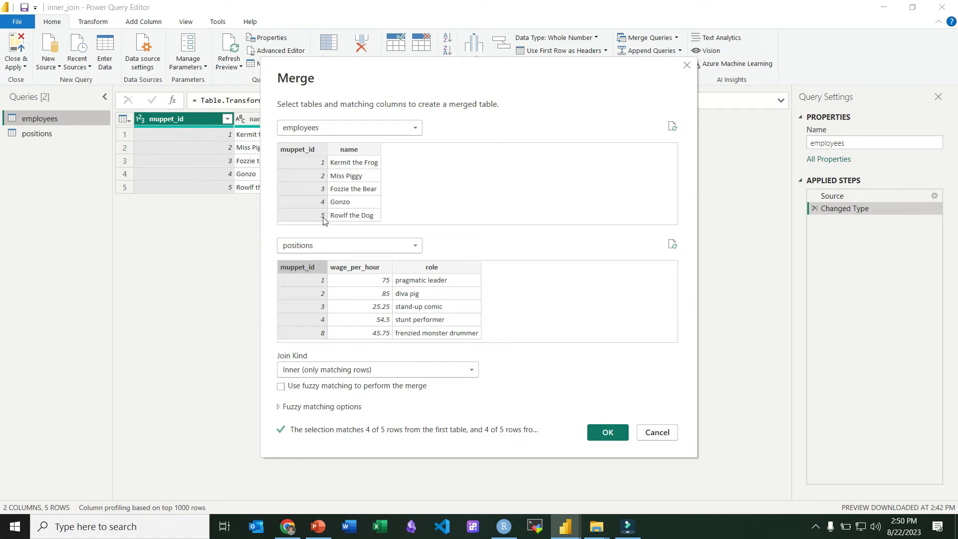
pyautogui.moveTo(378, 335)
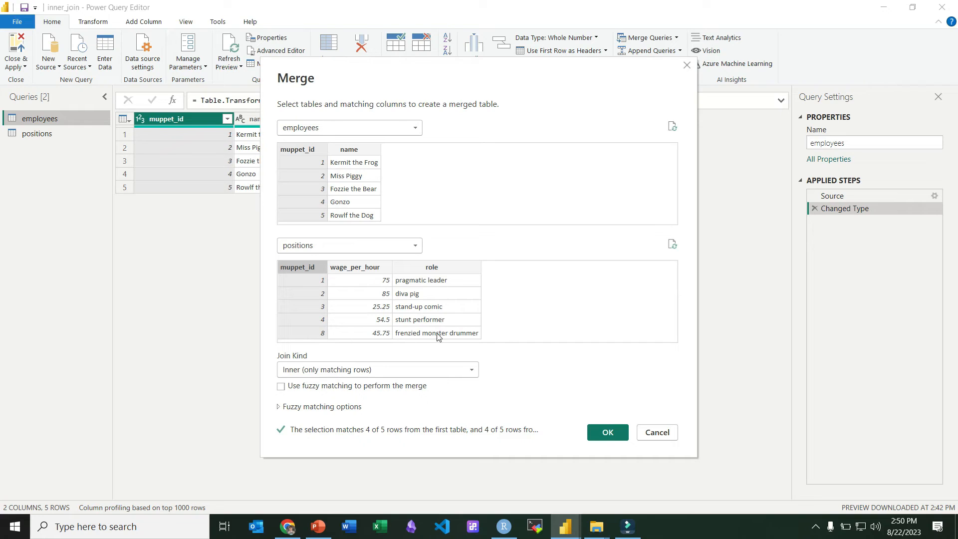
pyautogui.moveTo(424, 338)
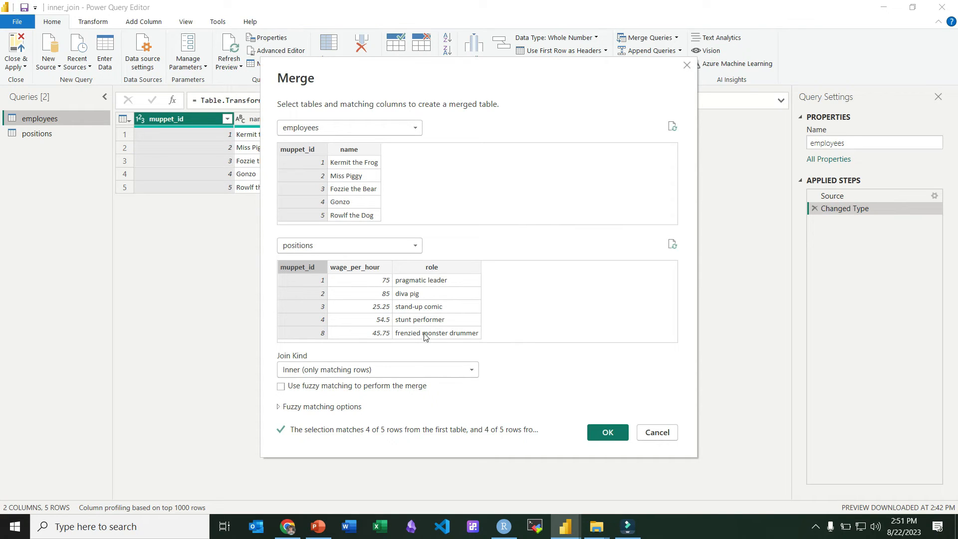
pyautogui.moveTo(316, 337)
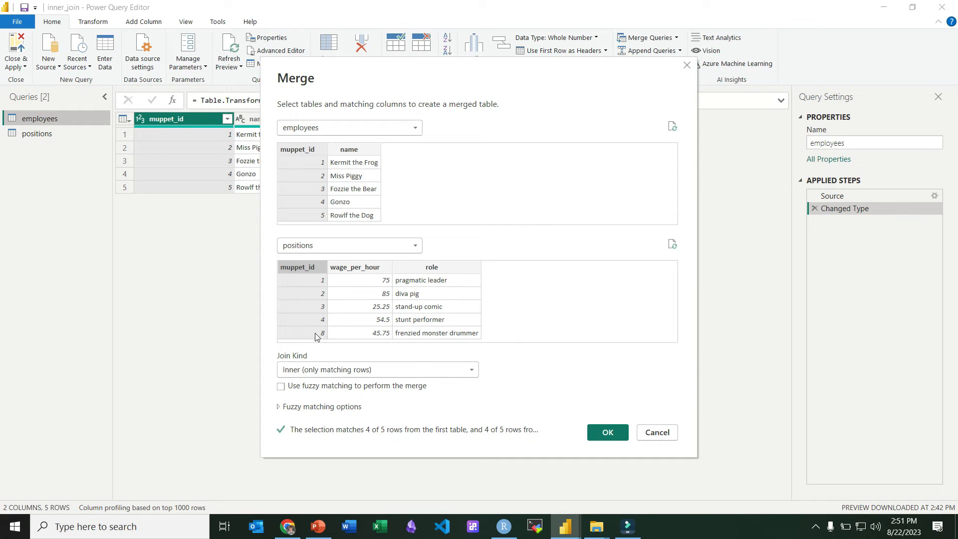
pyautogui.moveTo(341, 165)
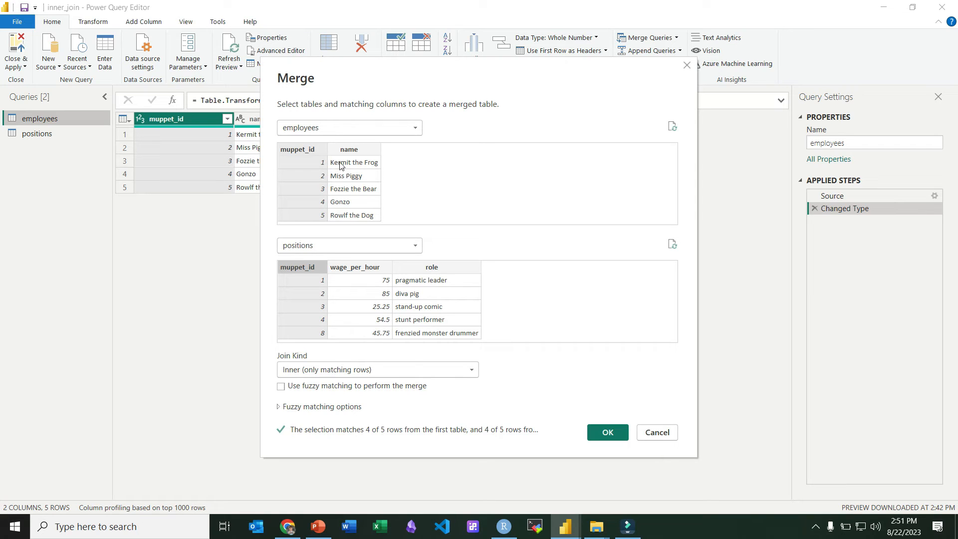
# - Create Merge1 and expand positions into wage_per_hour and role columns
pyautogui.click(606, 432)
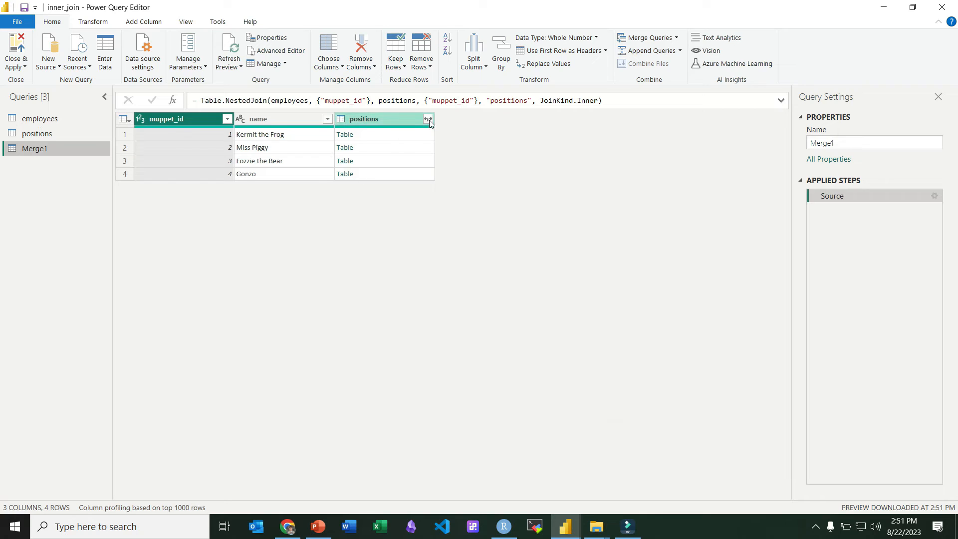
pyautogui.click(428, 118)
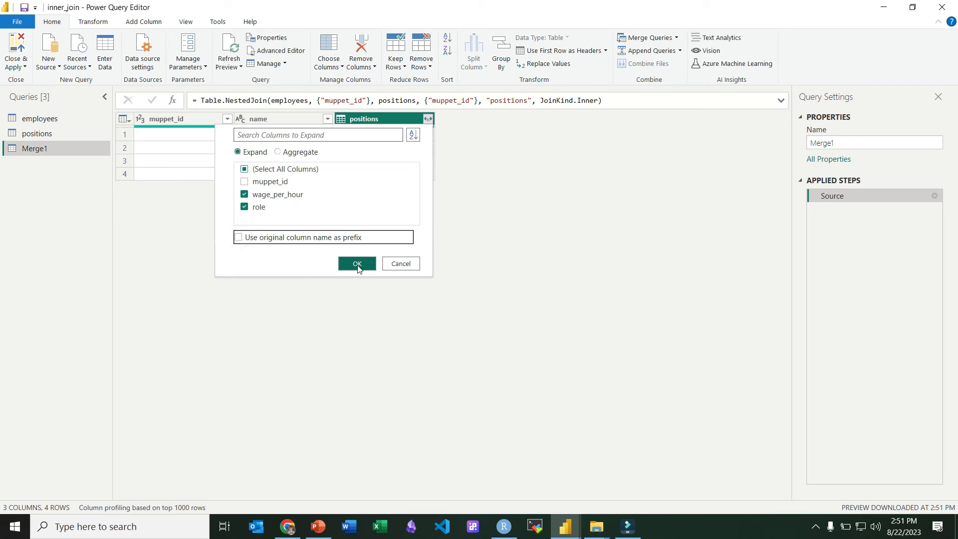
pyautogui.click(356, 264)
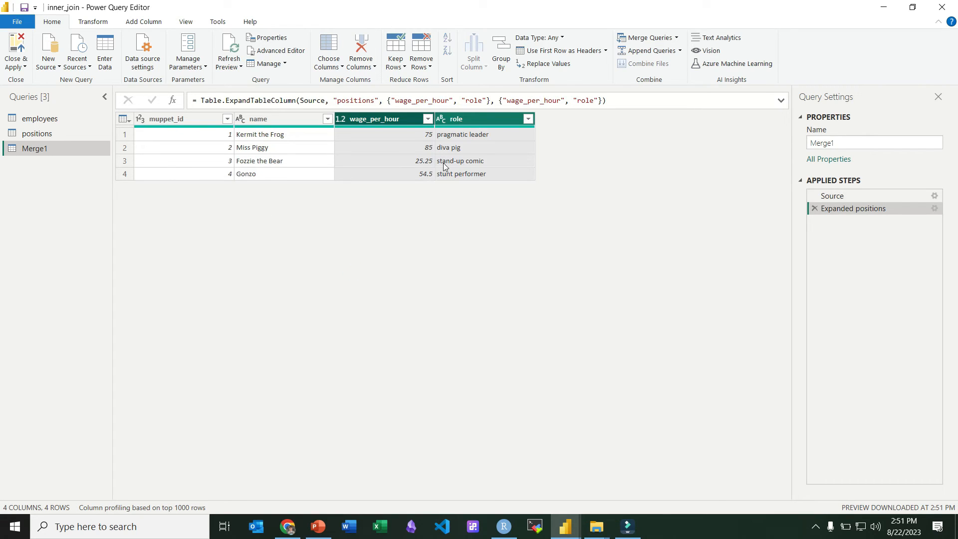
pyautogui.moveTo(309, 152)
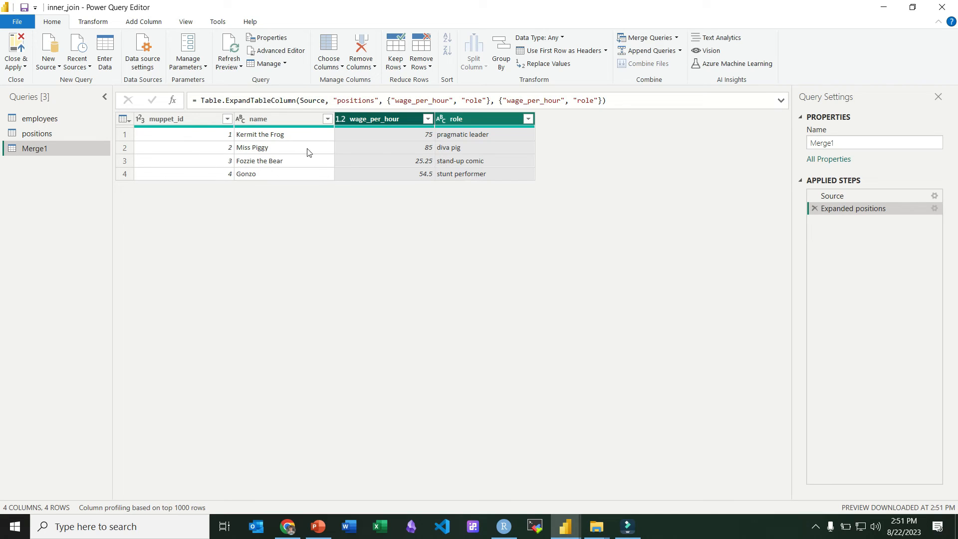
pyautogui.moveTo(226, 134)
pyautogui.write('inner_join')
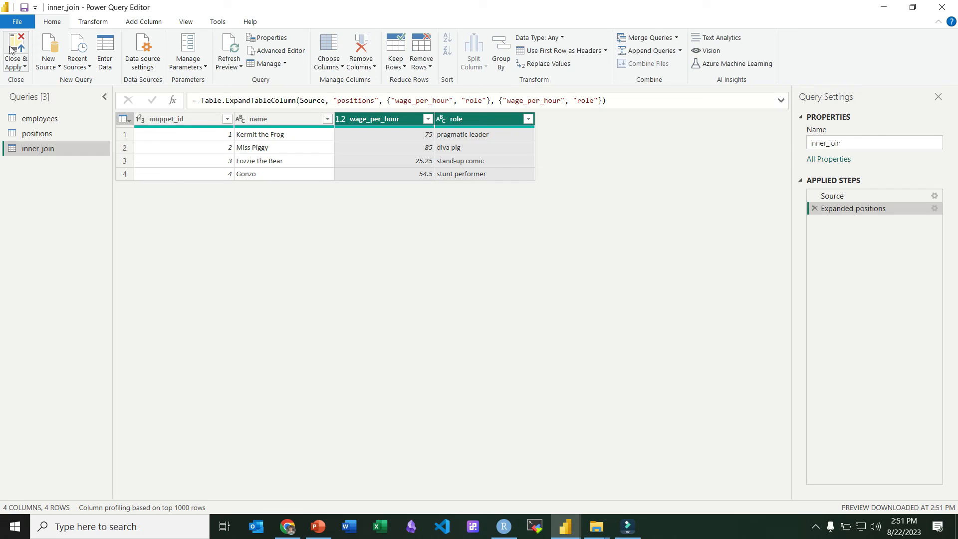
# - Close & Apply, then check the inner_join table in the Data pane
pyautogui.click(16, 52)
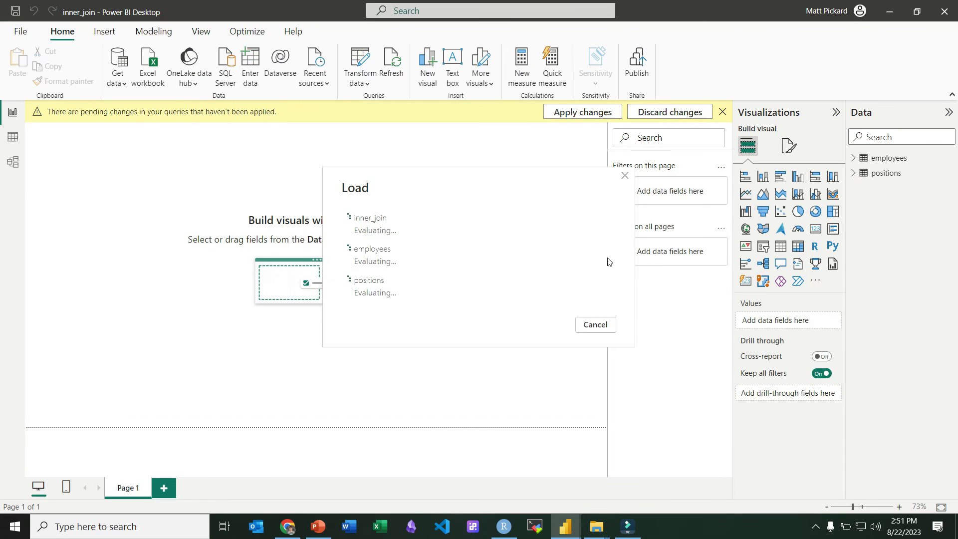
pyautogui.click(580, 112)
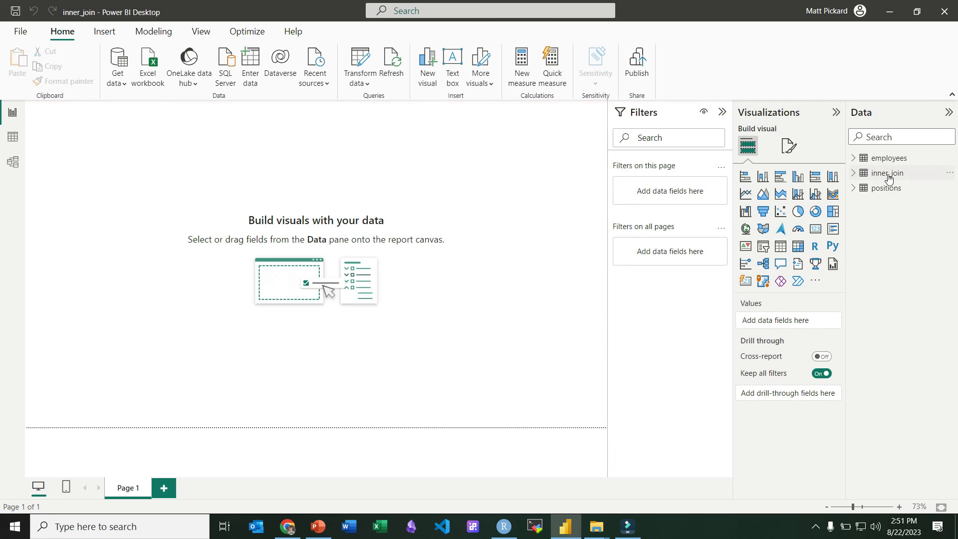